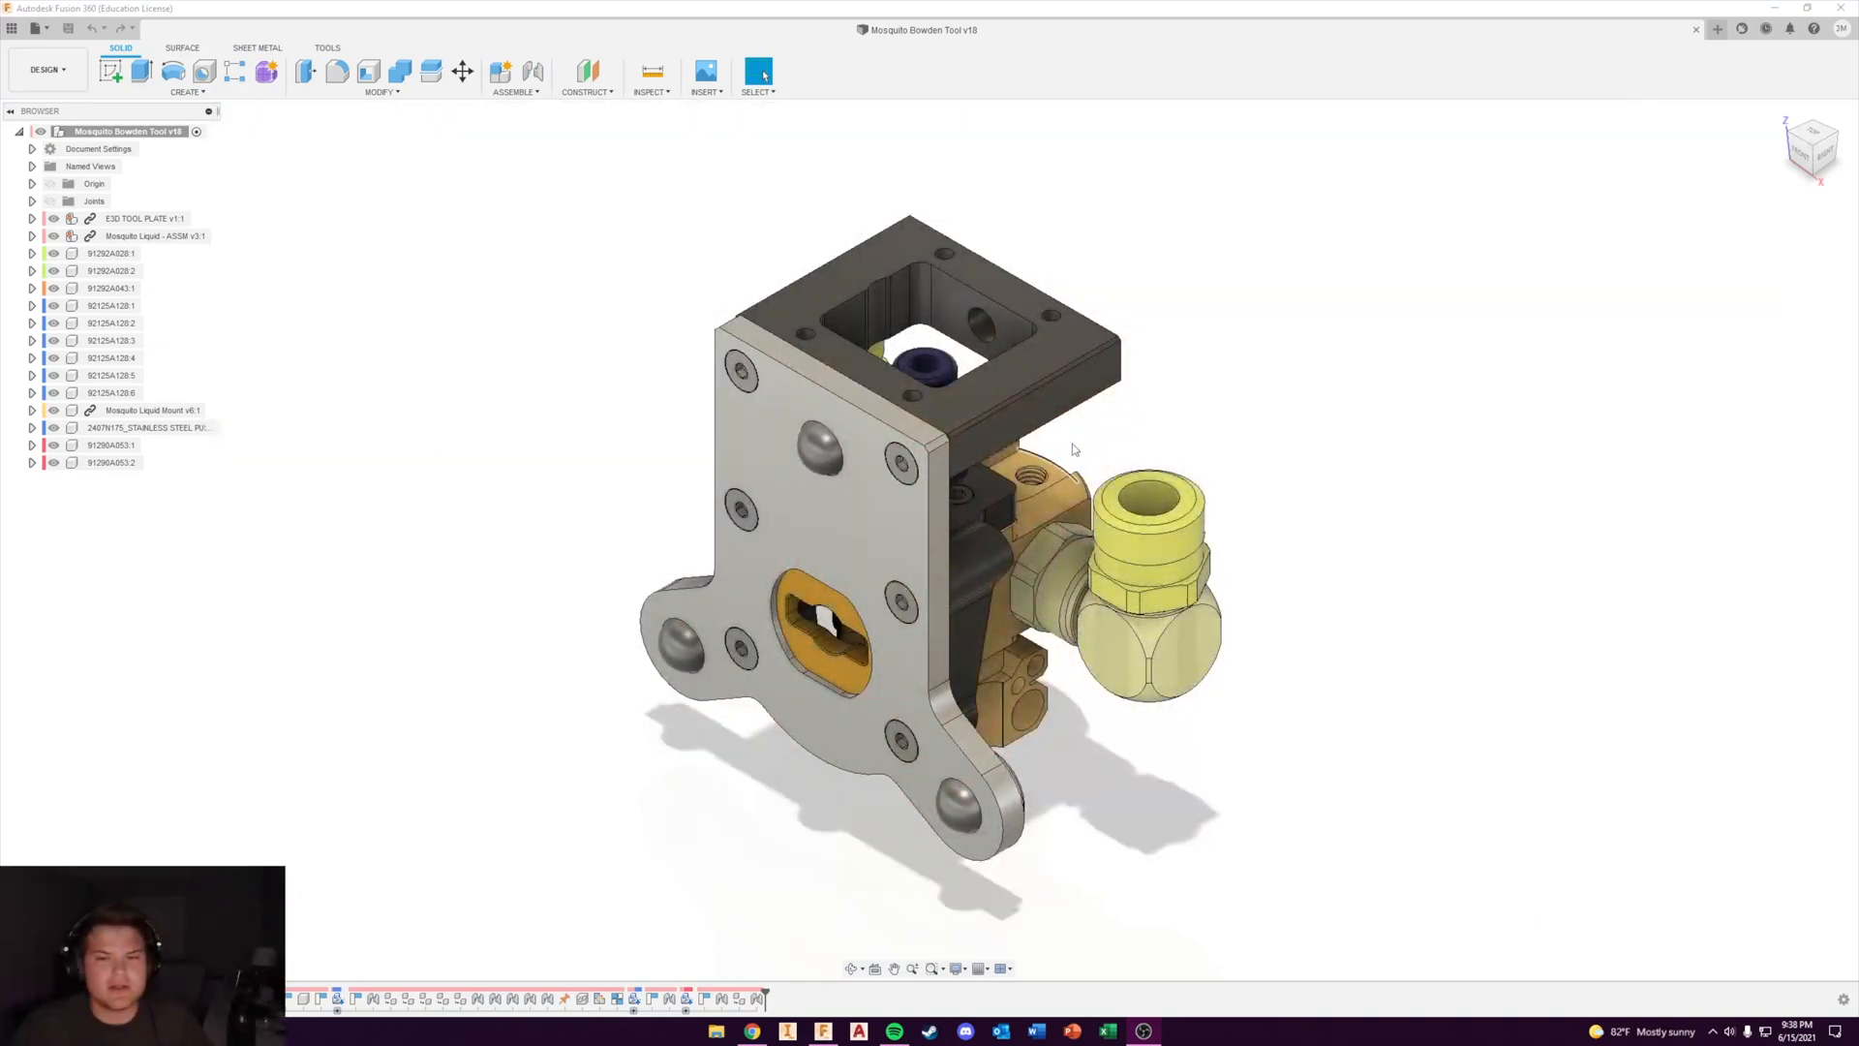
Show the preset active temperatures for Heater 0 on the Mosquito Liquid tool, listing targets from 250 °C down.
drag(1072, 449, 937, 705)
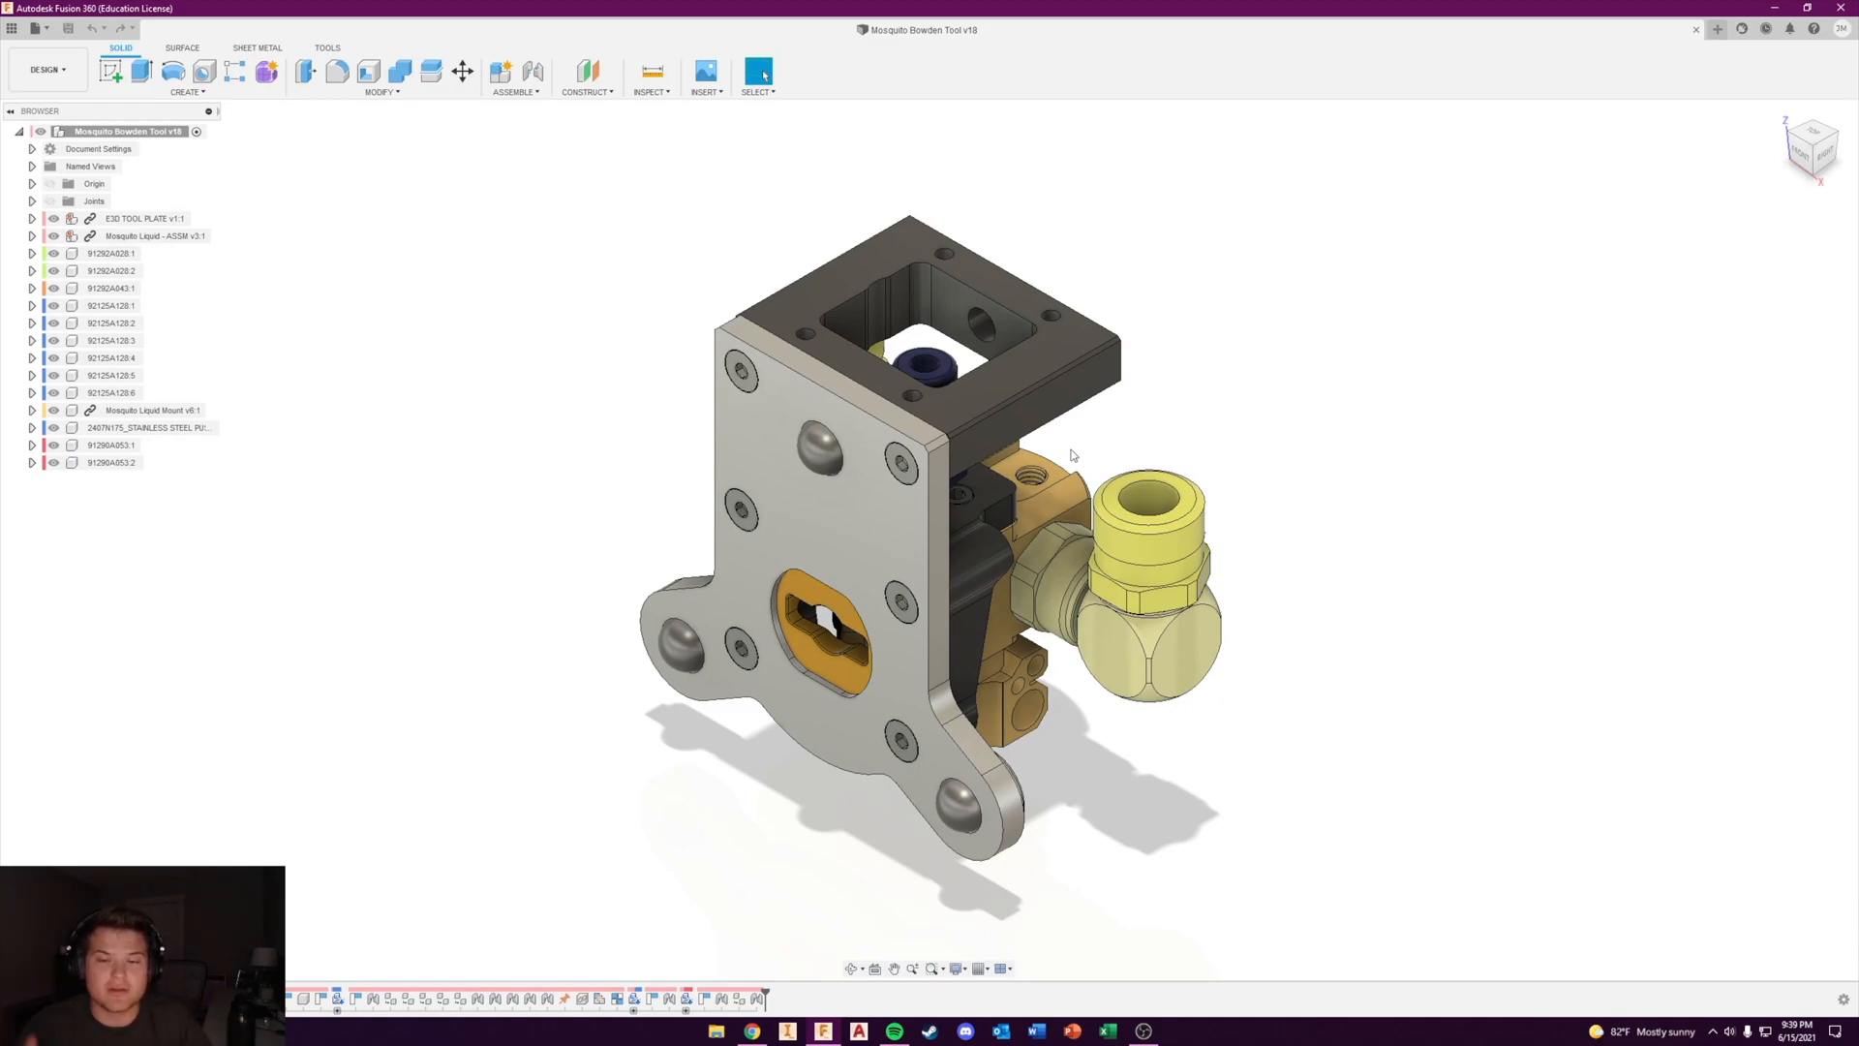
mouse_move(1202, 447)
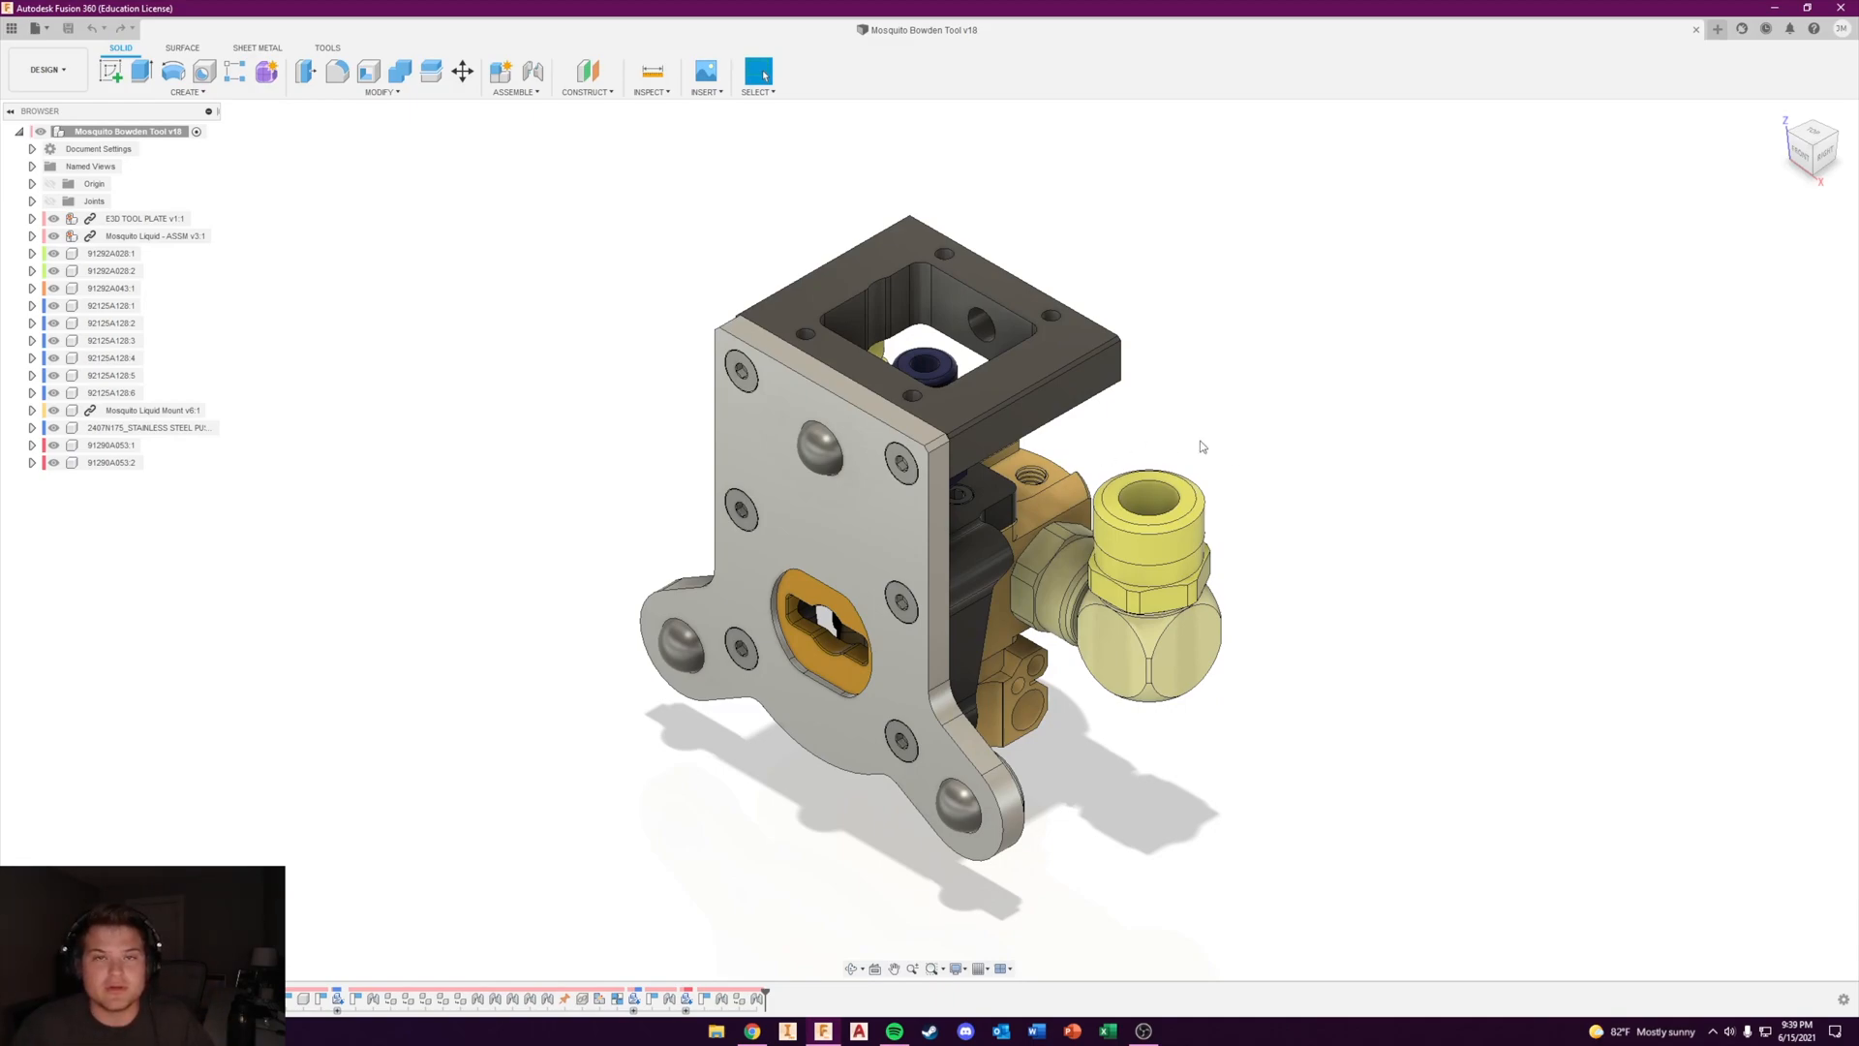
mouse_move(1230, 492)
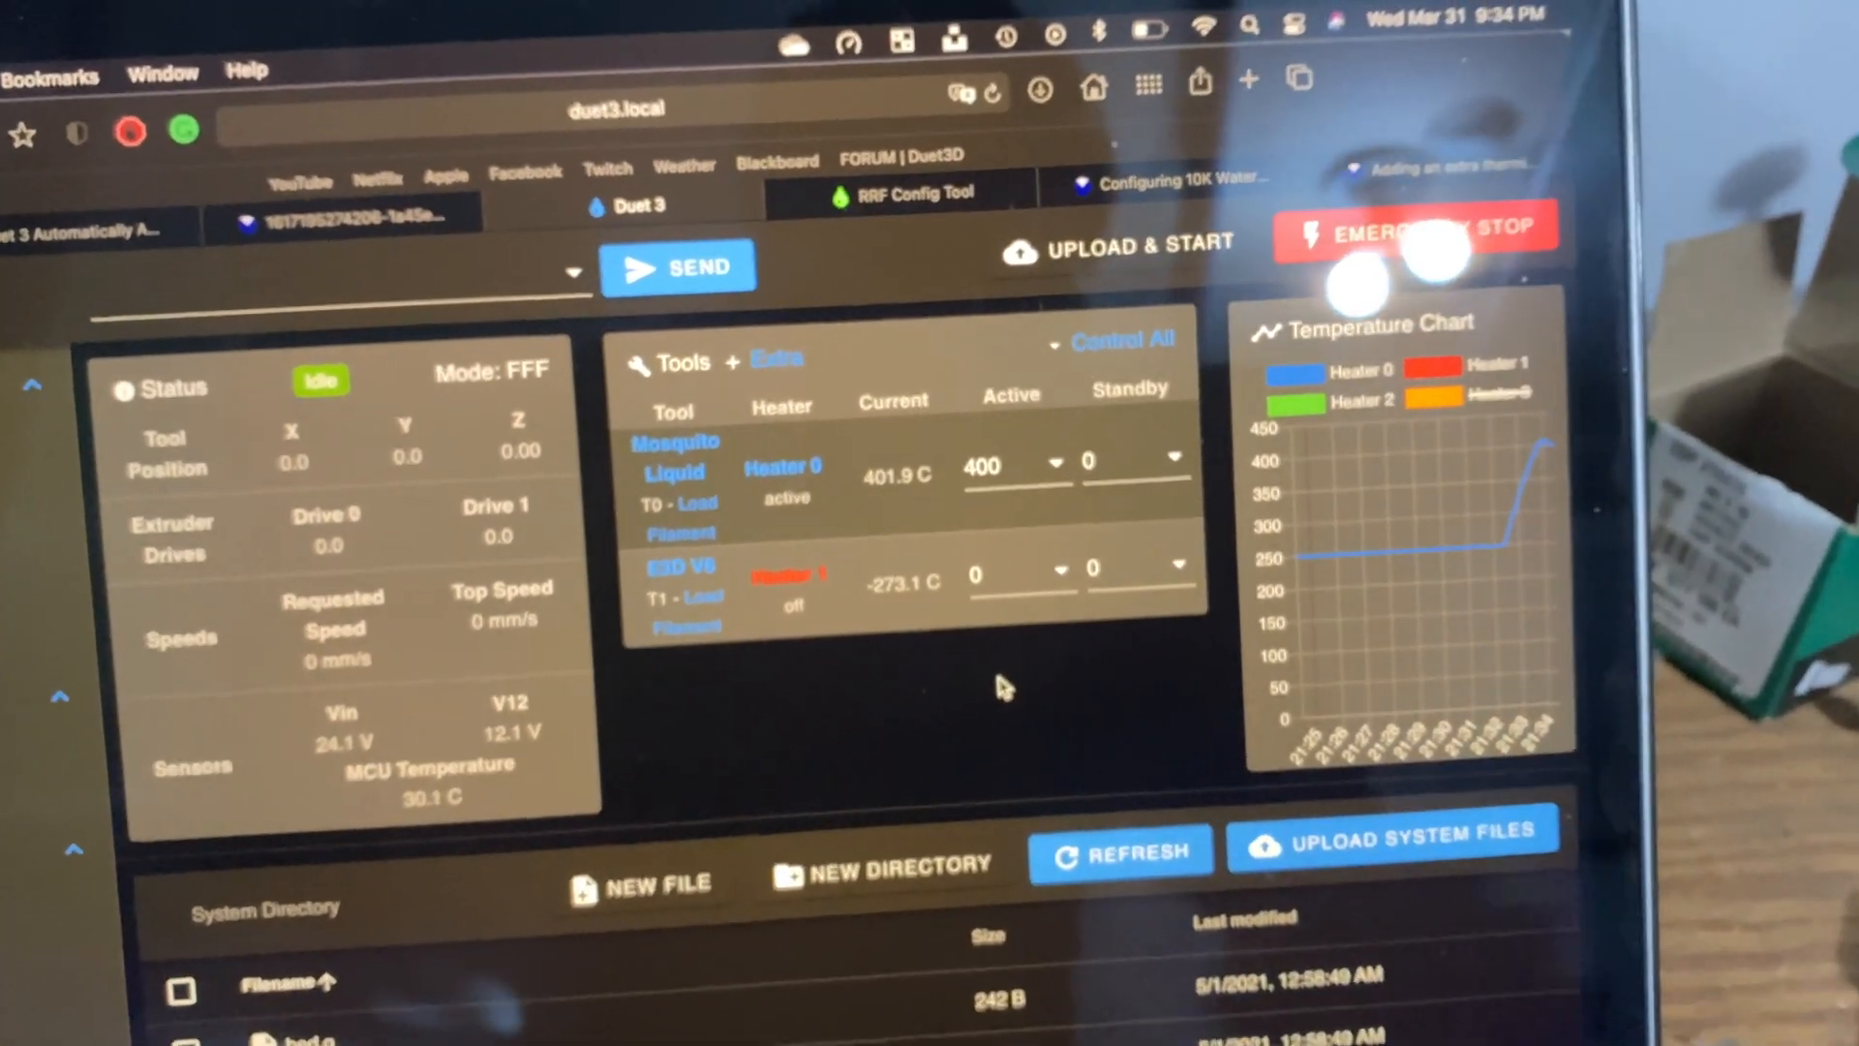
click(1012, 460)
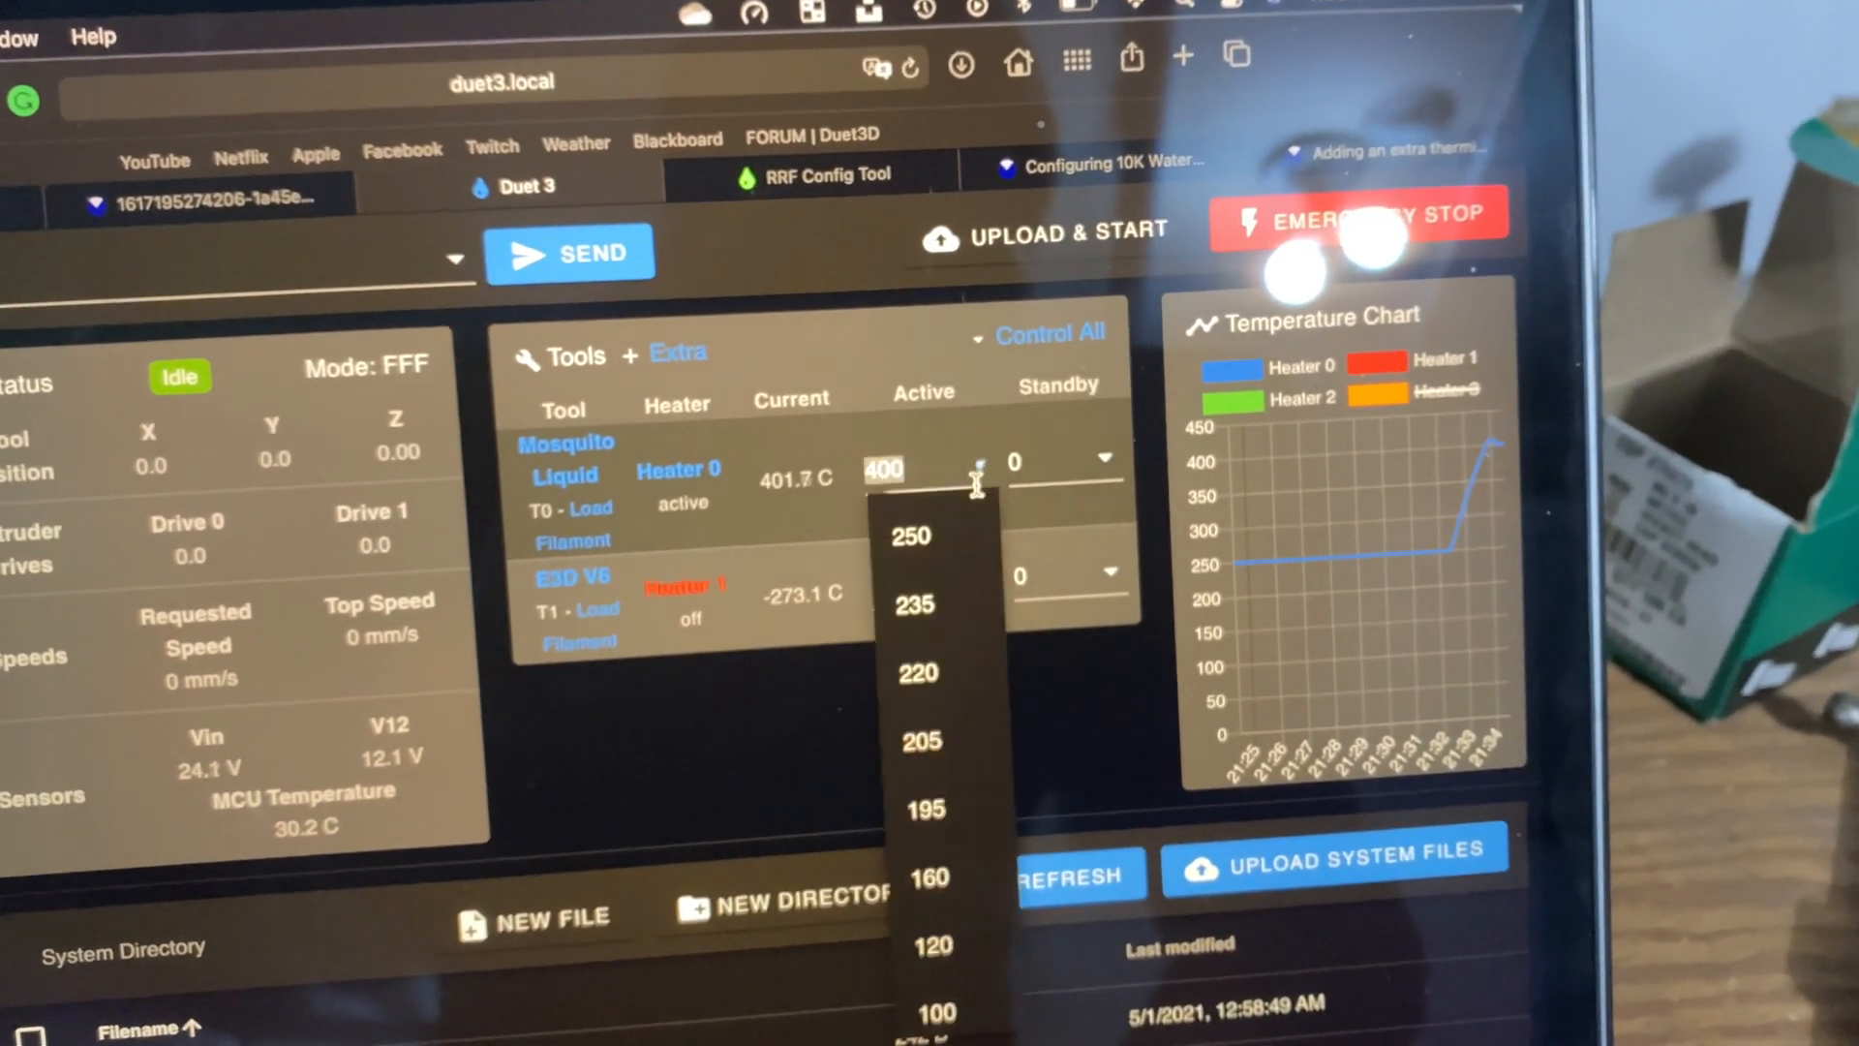